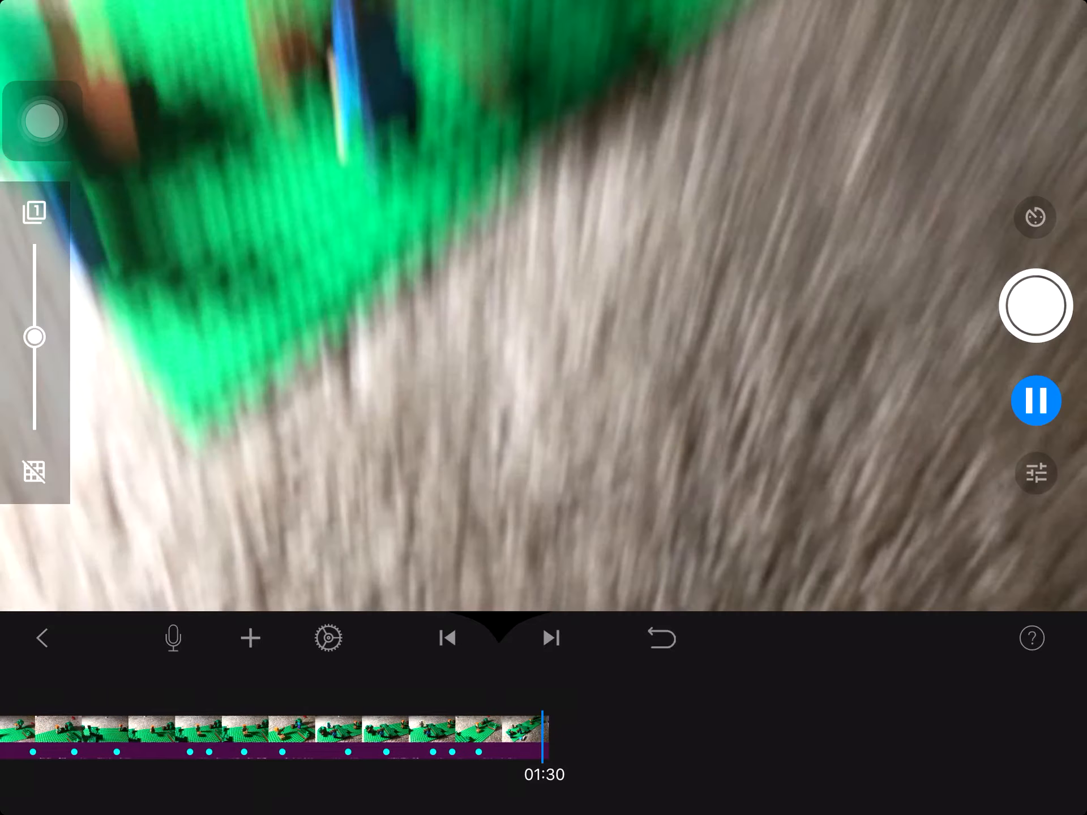
Pause playback at frame 182, enable microphone capture, and raise the 'Undo add frame' prompt.
{"action": "left_click", "coordinate": [1035, 399]}
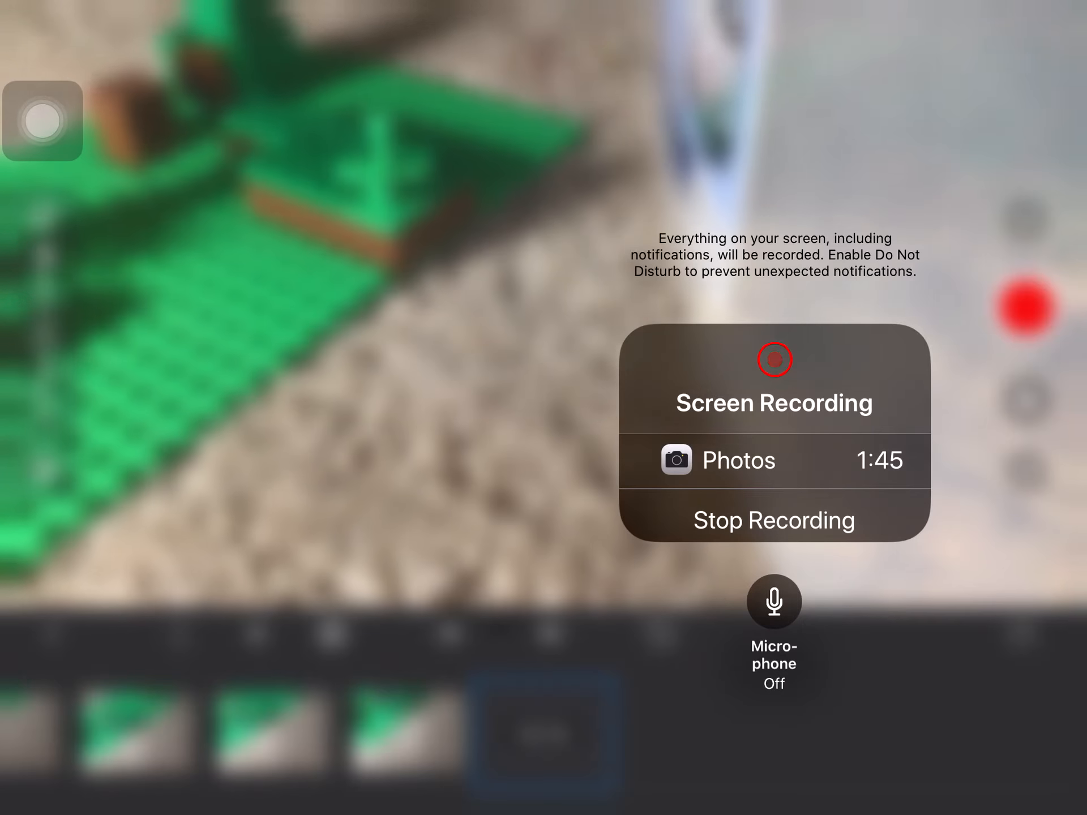
{"action": "left_click", "coordinate": [774, 600]}
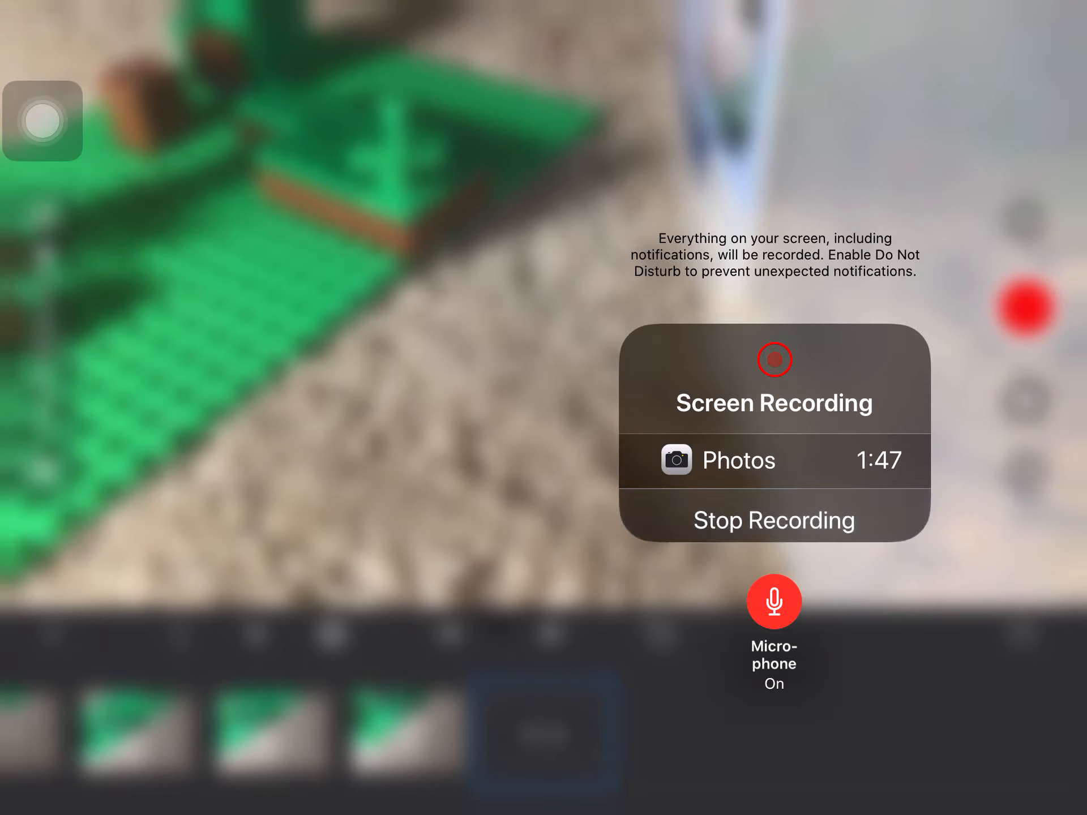
{"action": "left_click", "coordinate": [772, 521]}
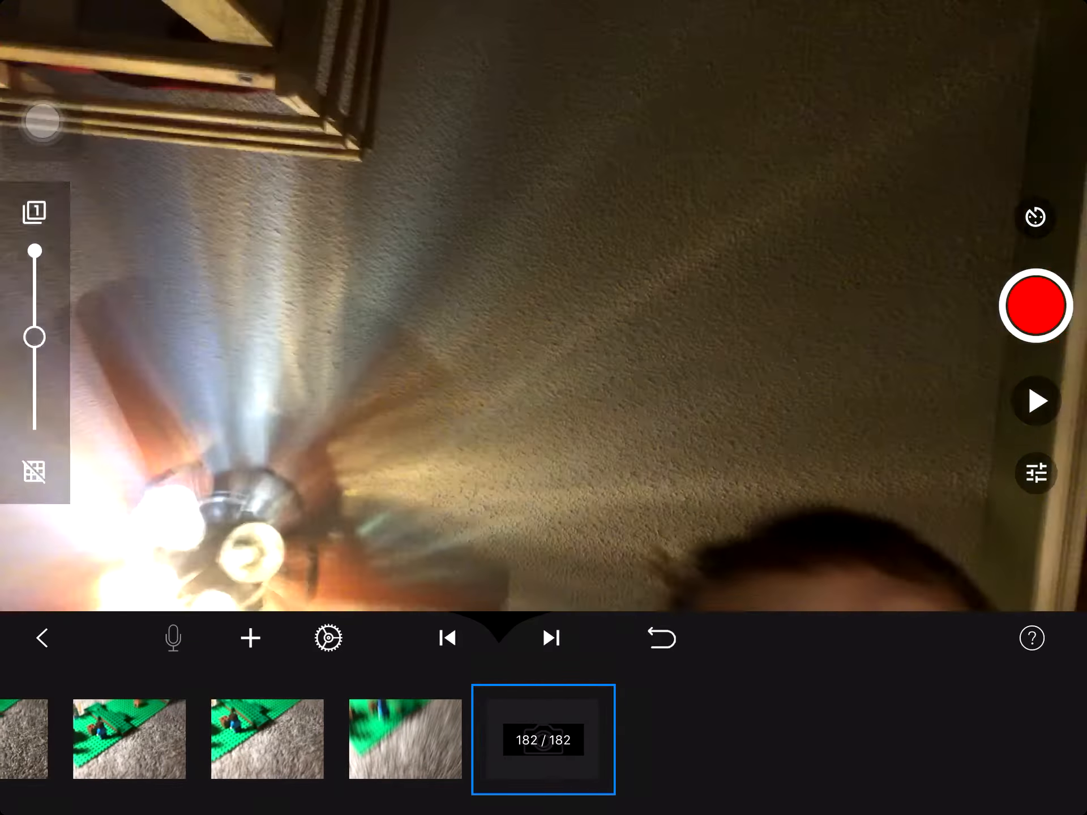
{"action": "left_click", "coordinate": [657, 637]}
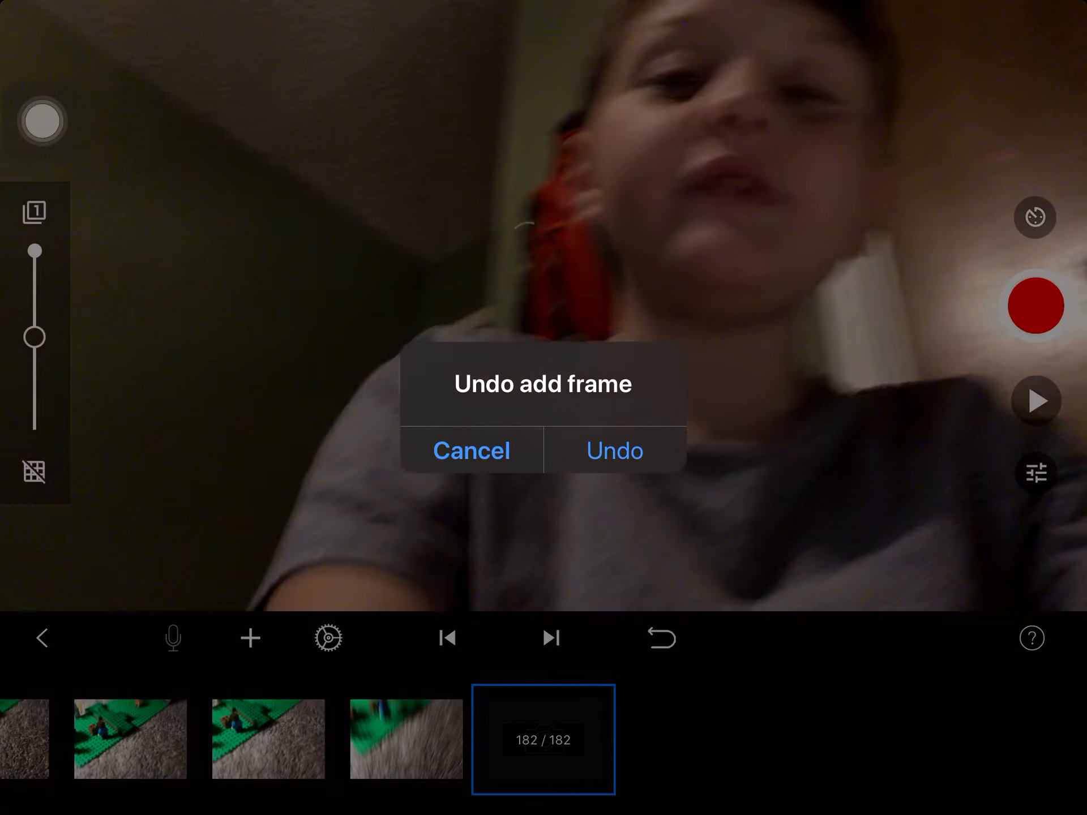